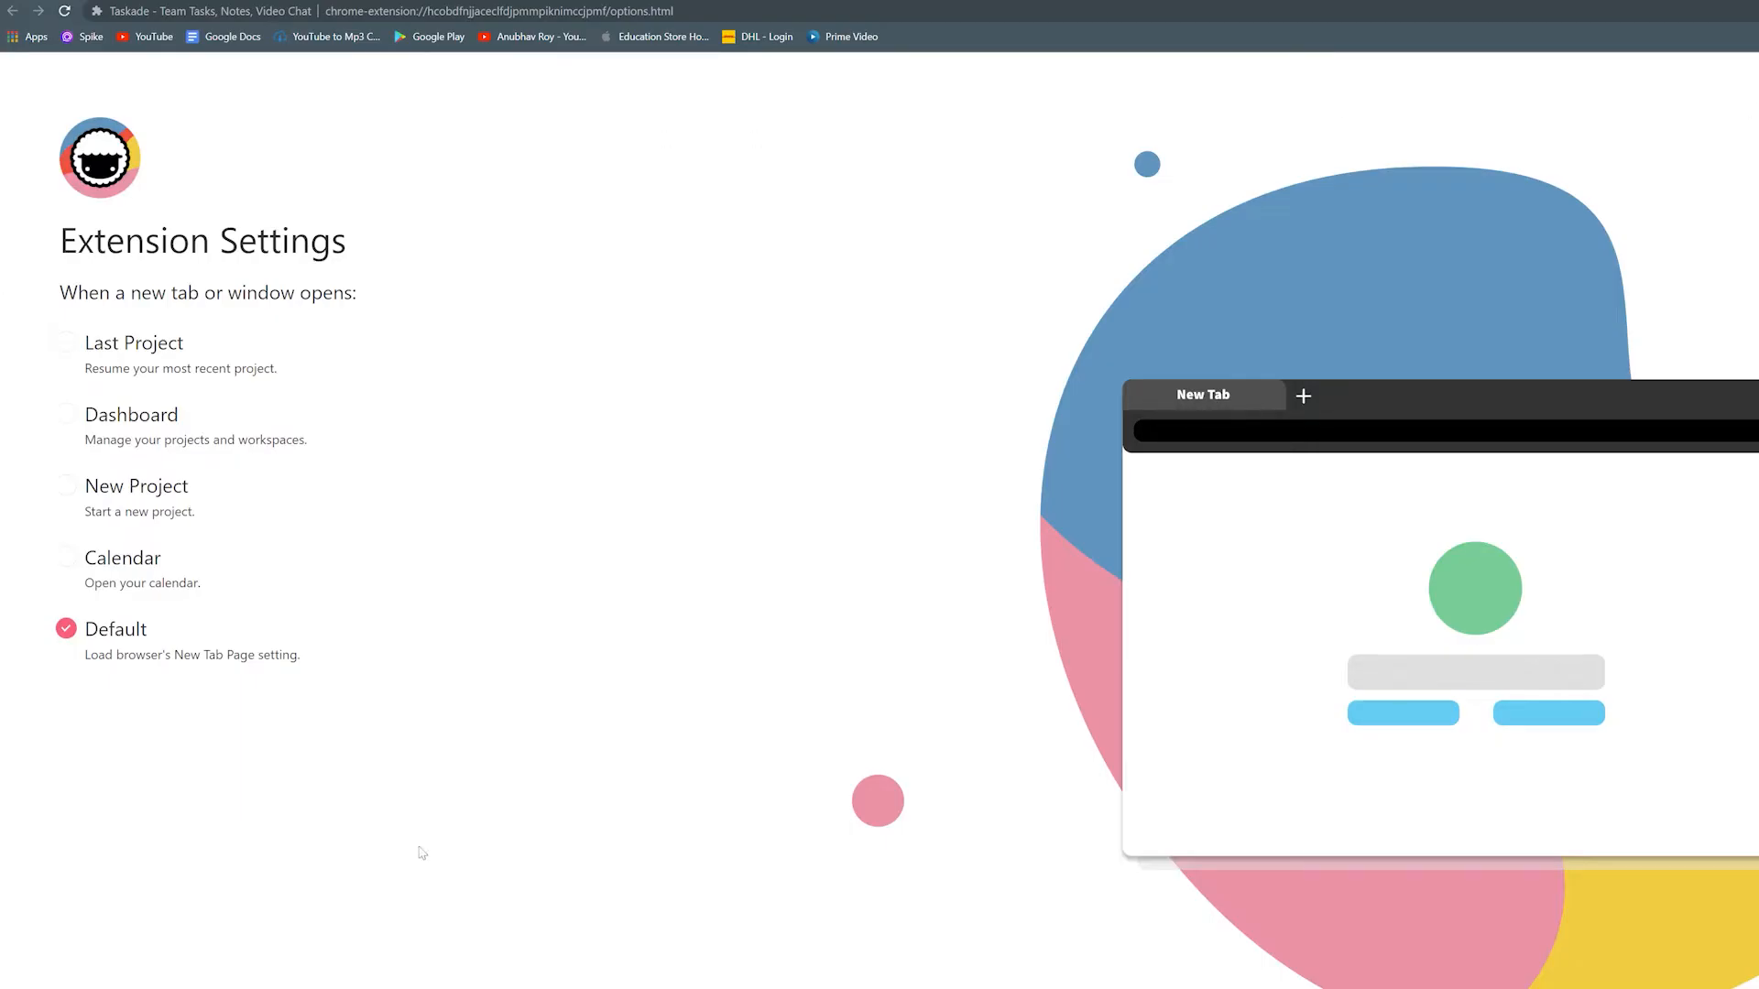
- Search for 'taskade for chrome' to reach the extension's Chrome Web Store listing
text(taskade for chr)
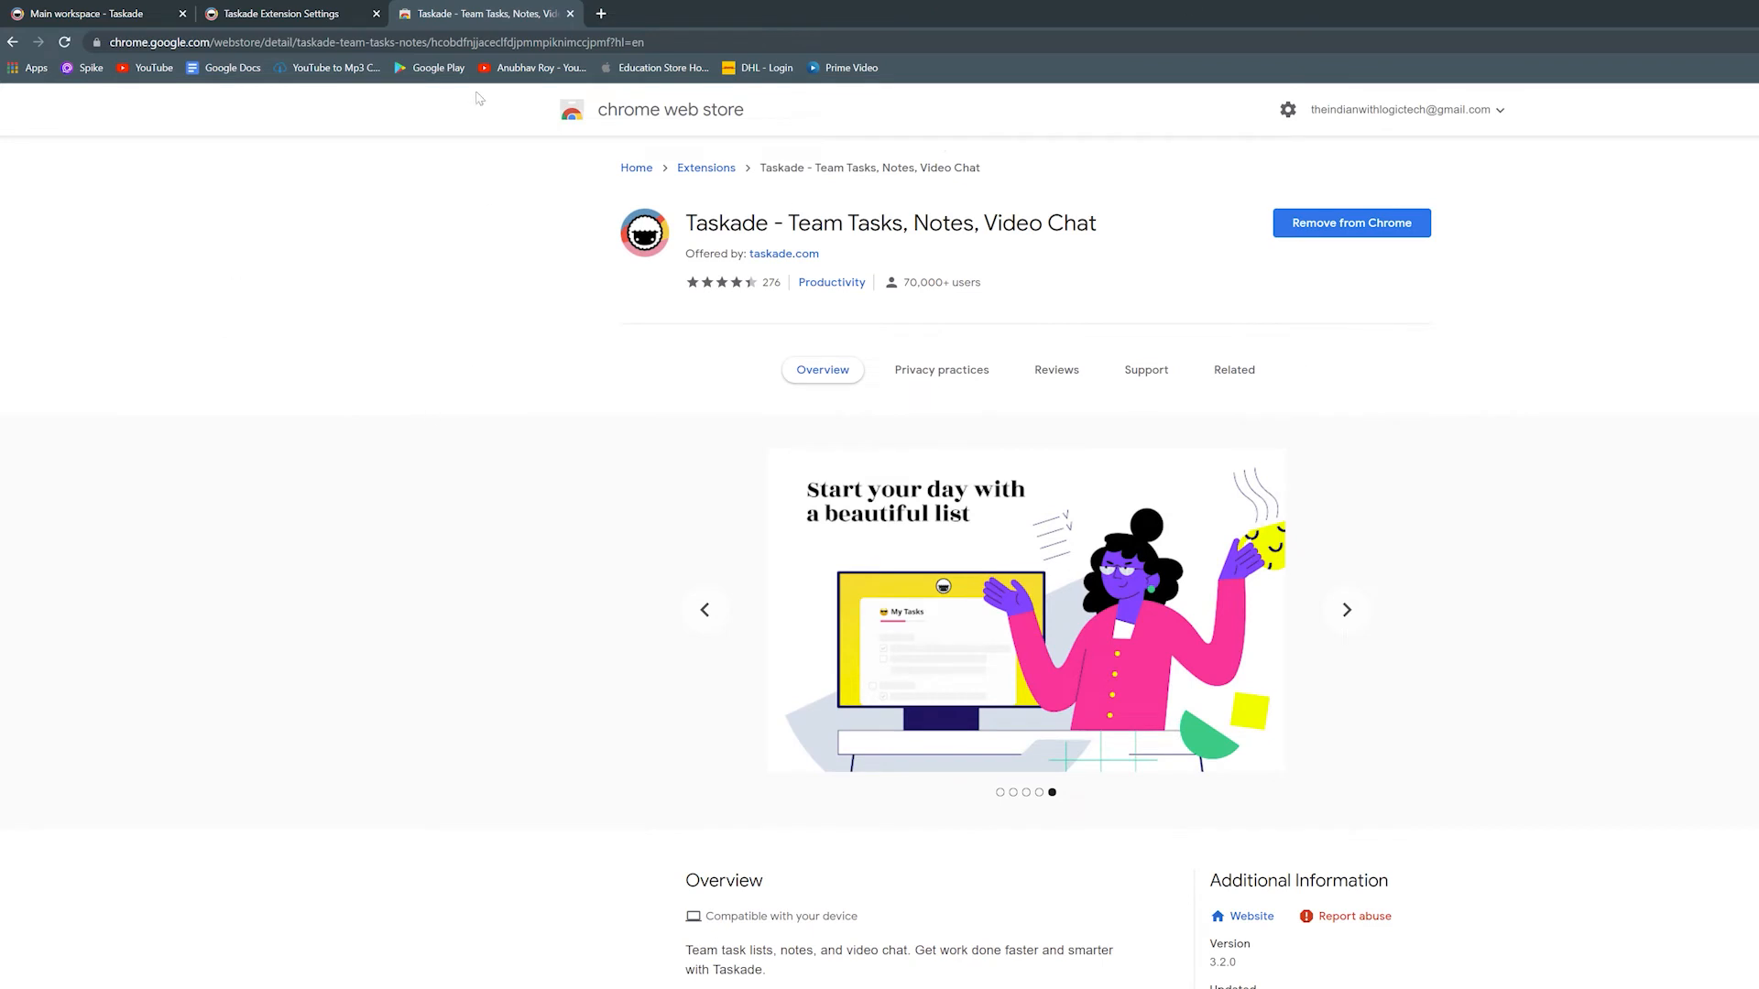
- Cycle the new-tab setting through Calendar and Last Project, leaving it on Default
click(289, 15)
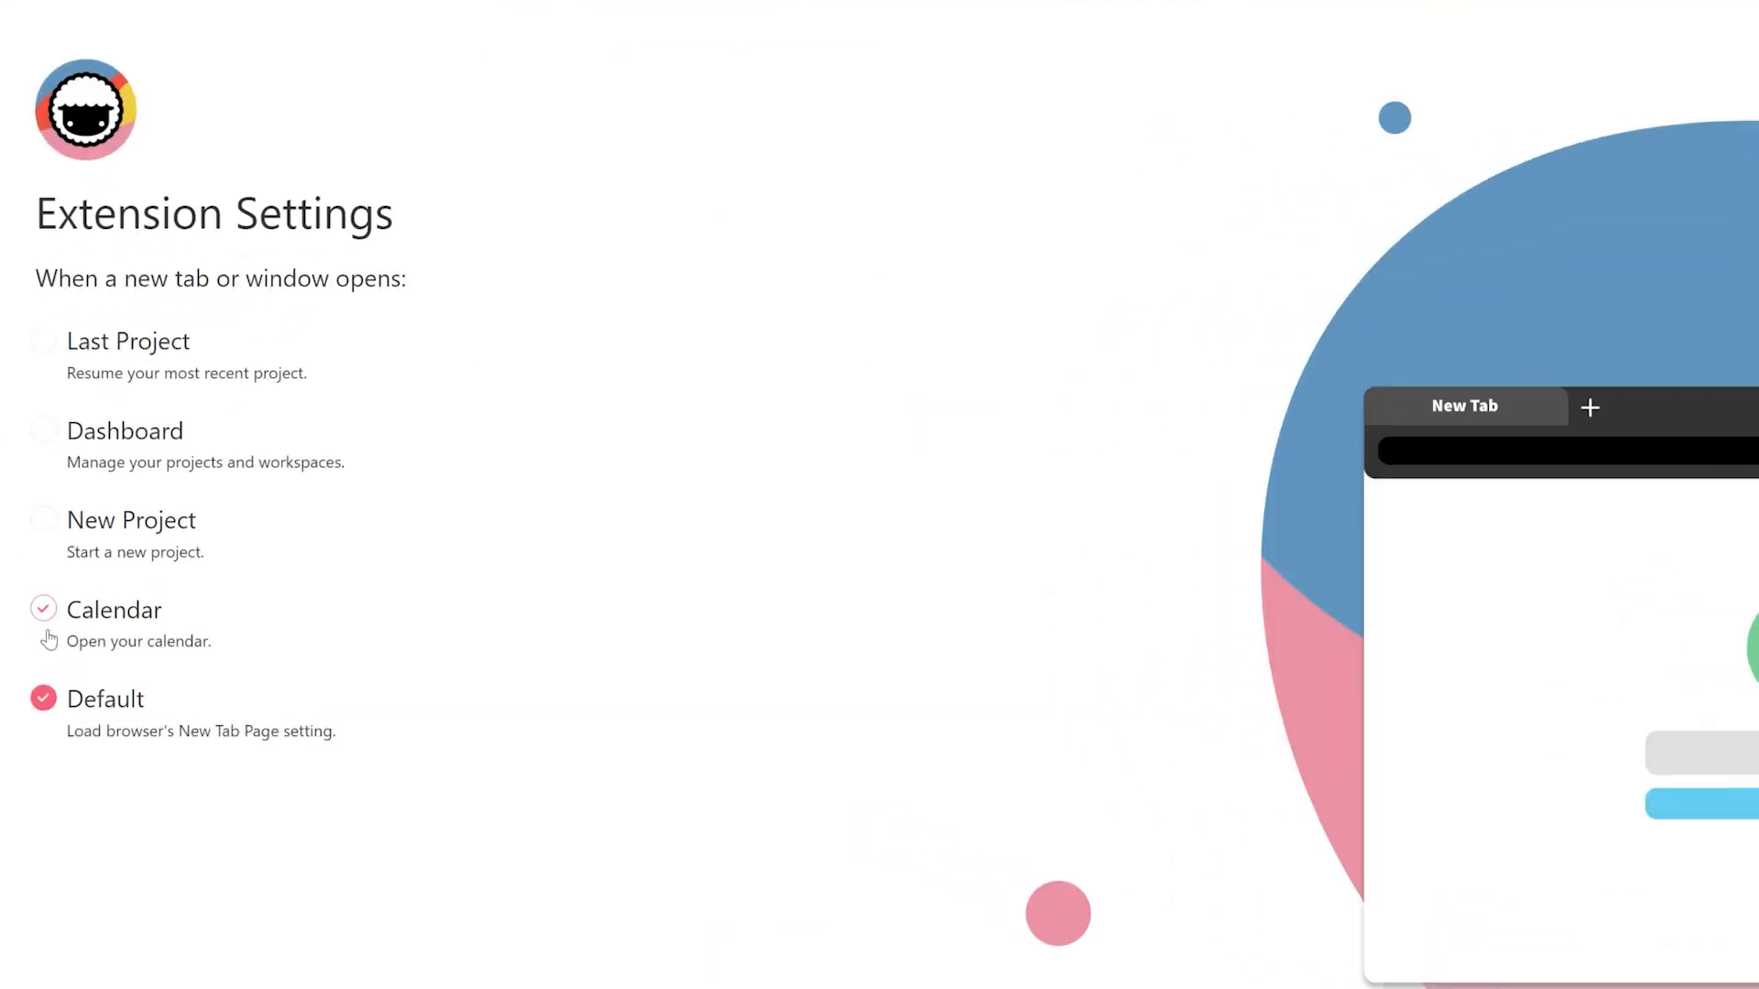
click(42, 340)
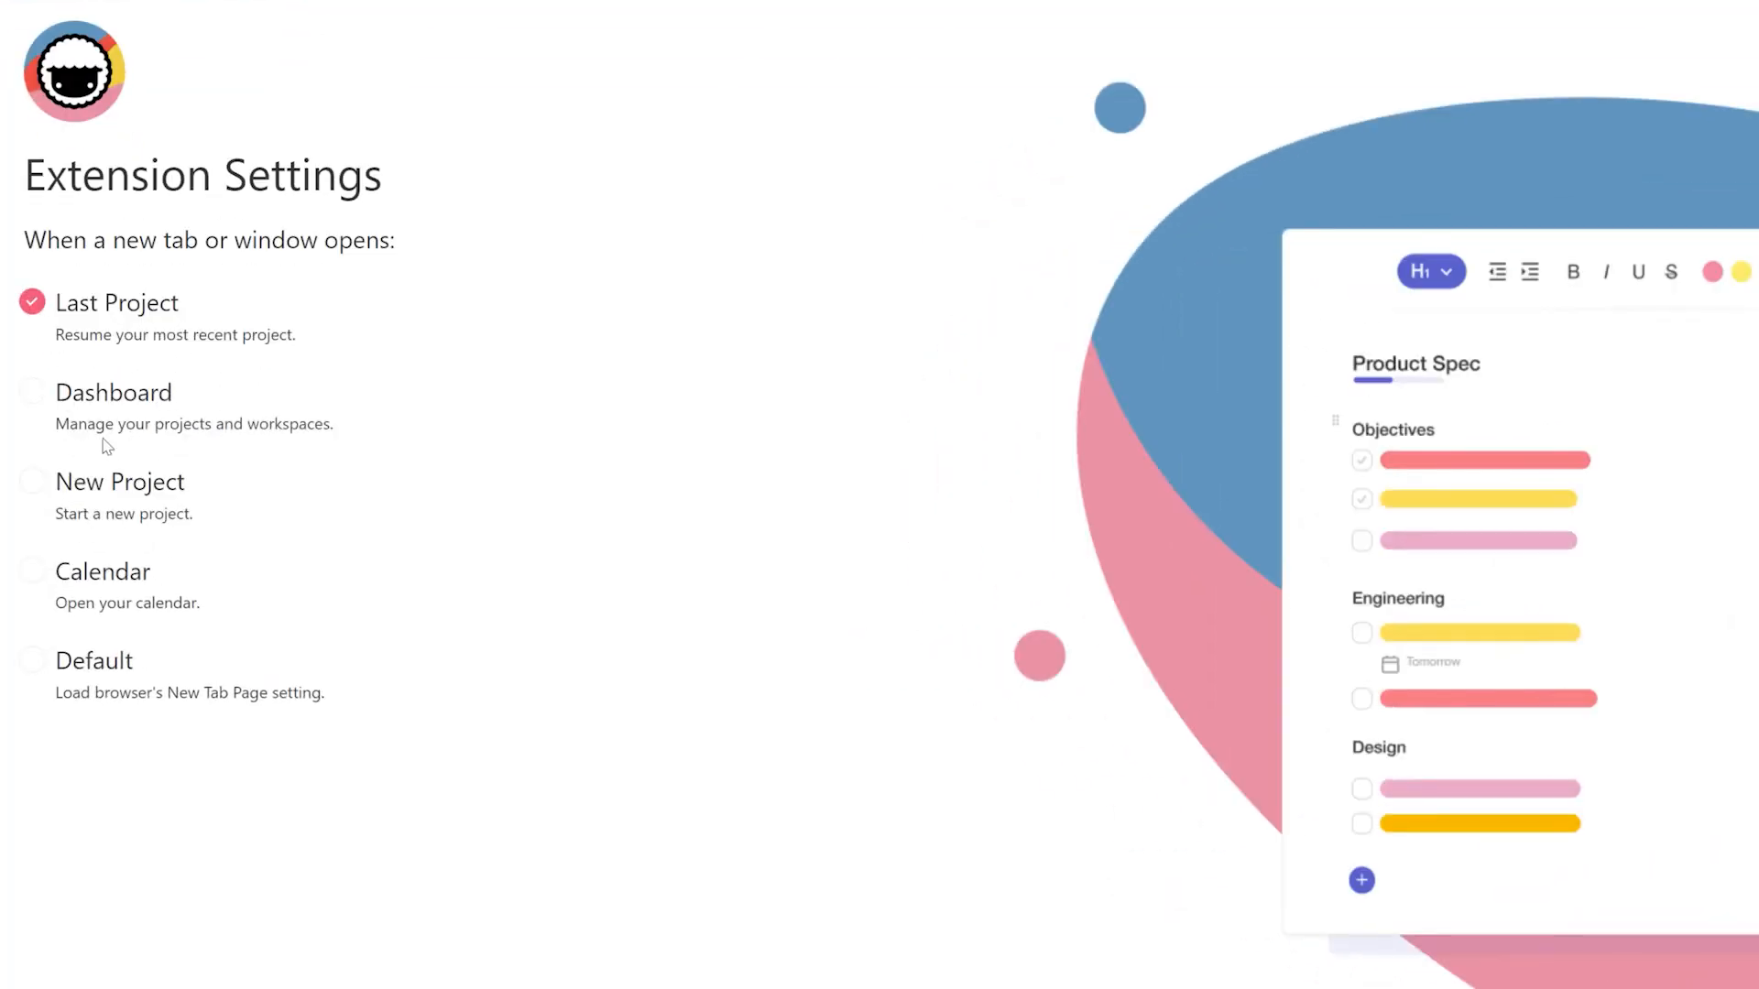
click(30, 660)
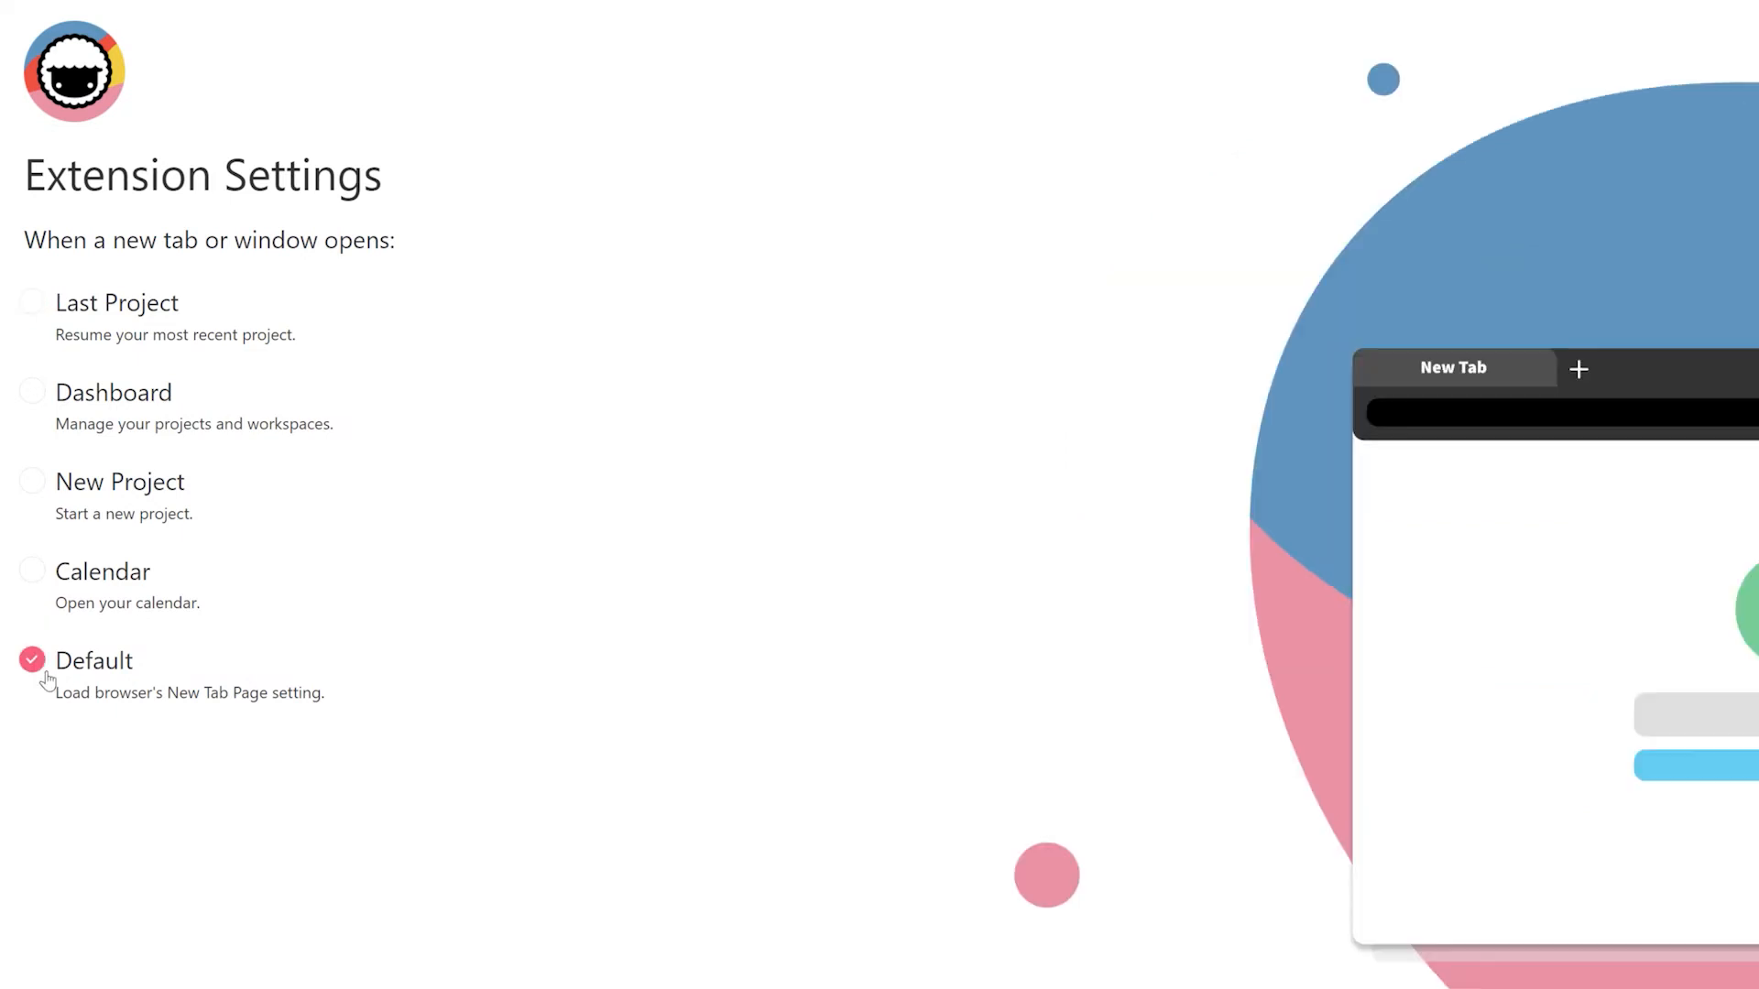
click(31, 572)
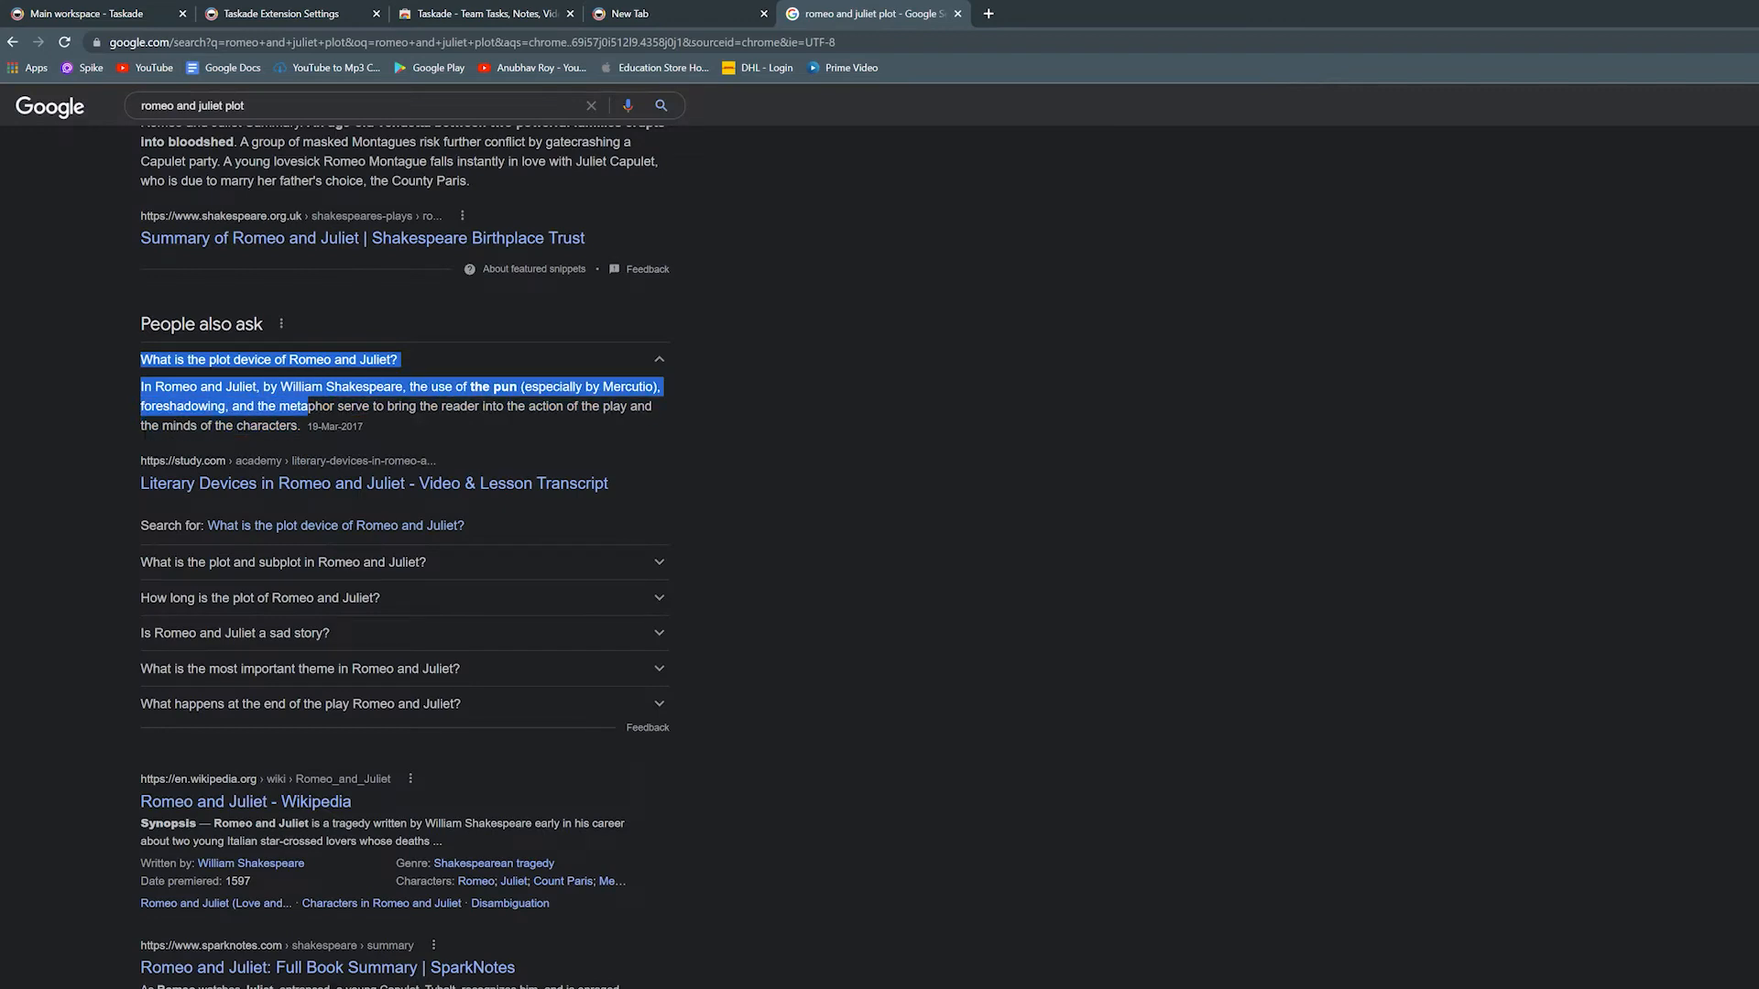
- Expand the Romeo and Juliet plot-and-subplot answer and select its text for clipping
click(279, 563)
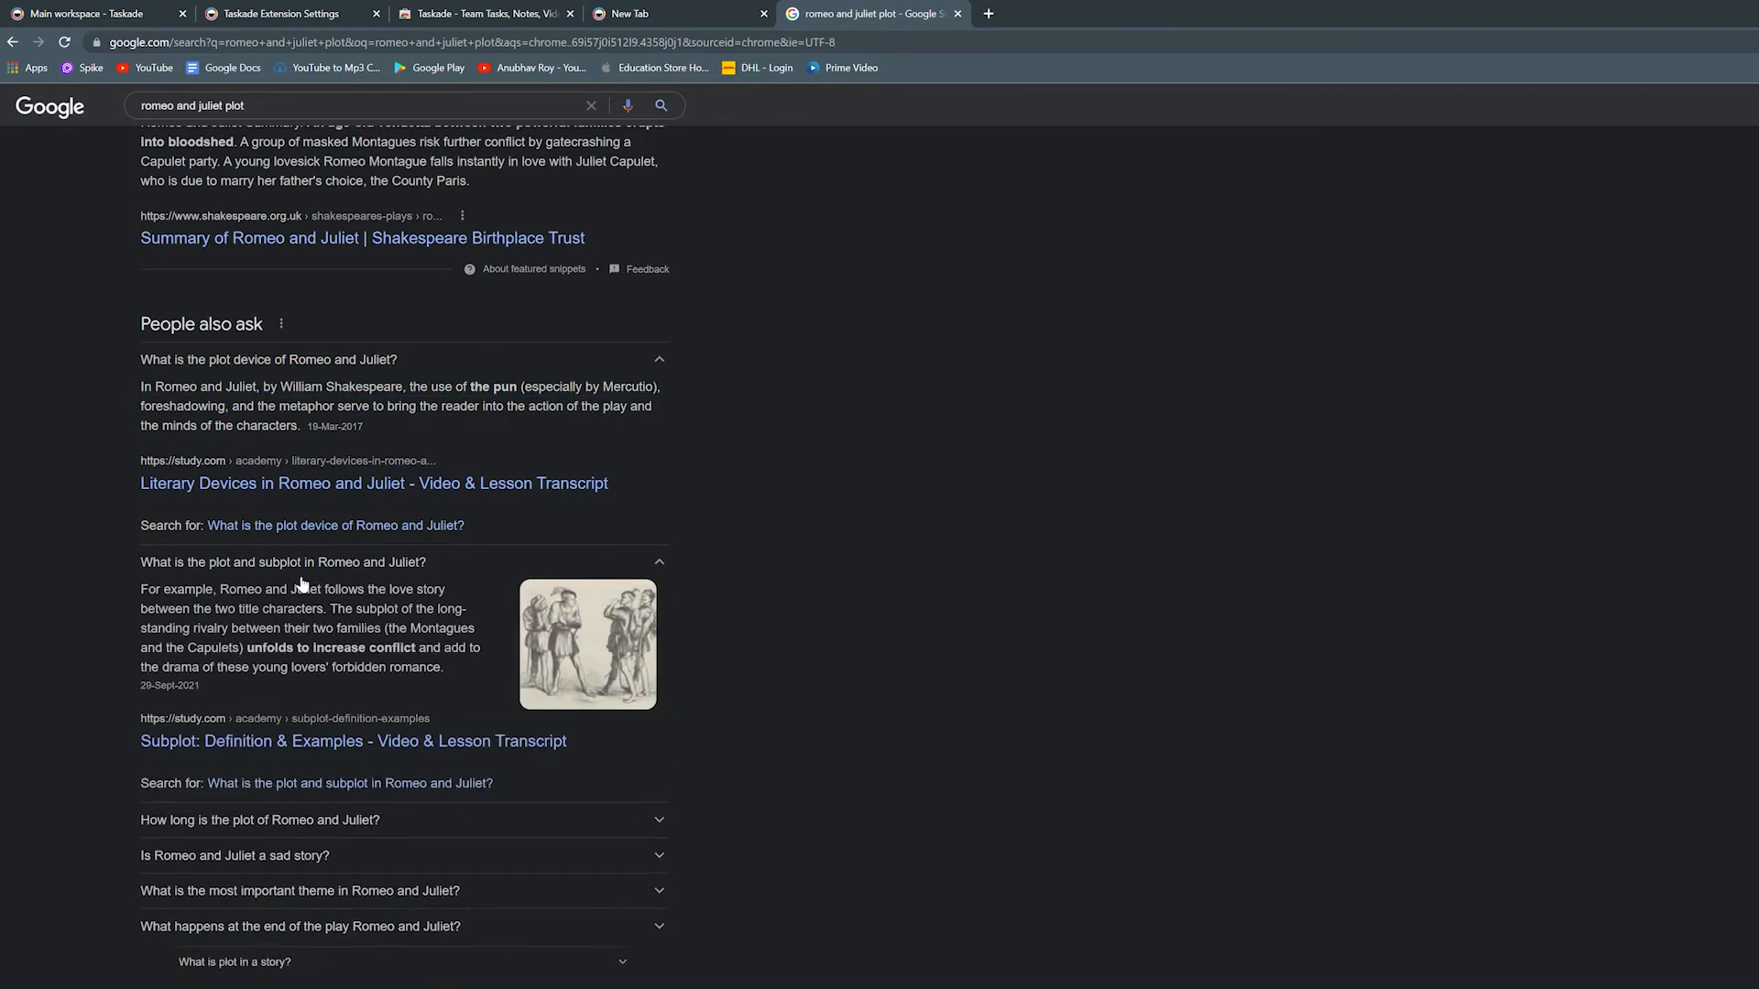
drag(139, 562, 443, 667)
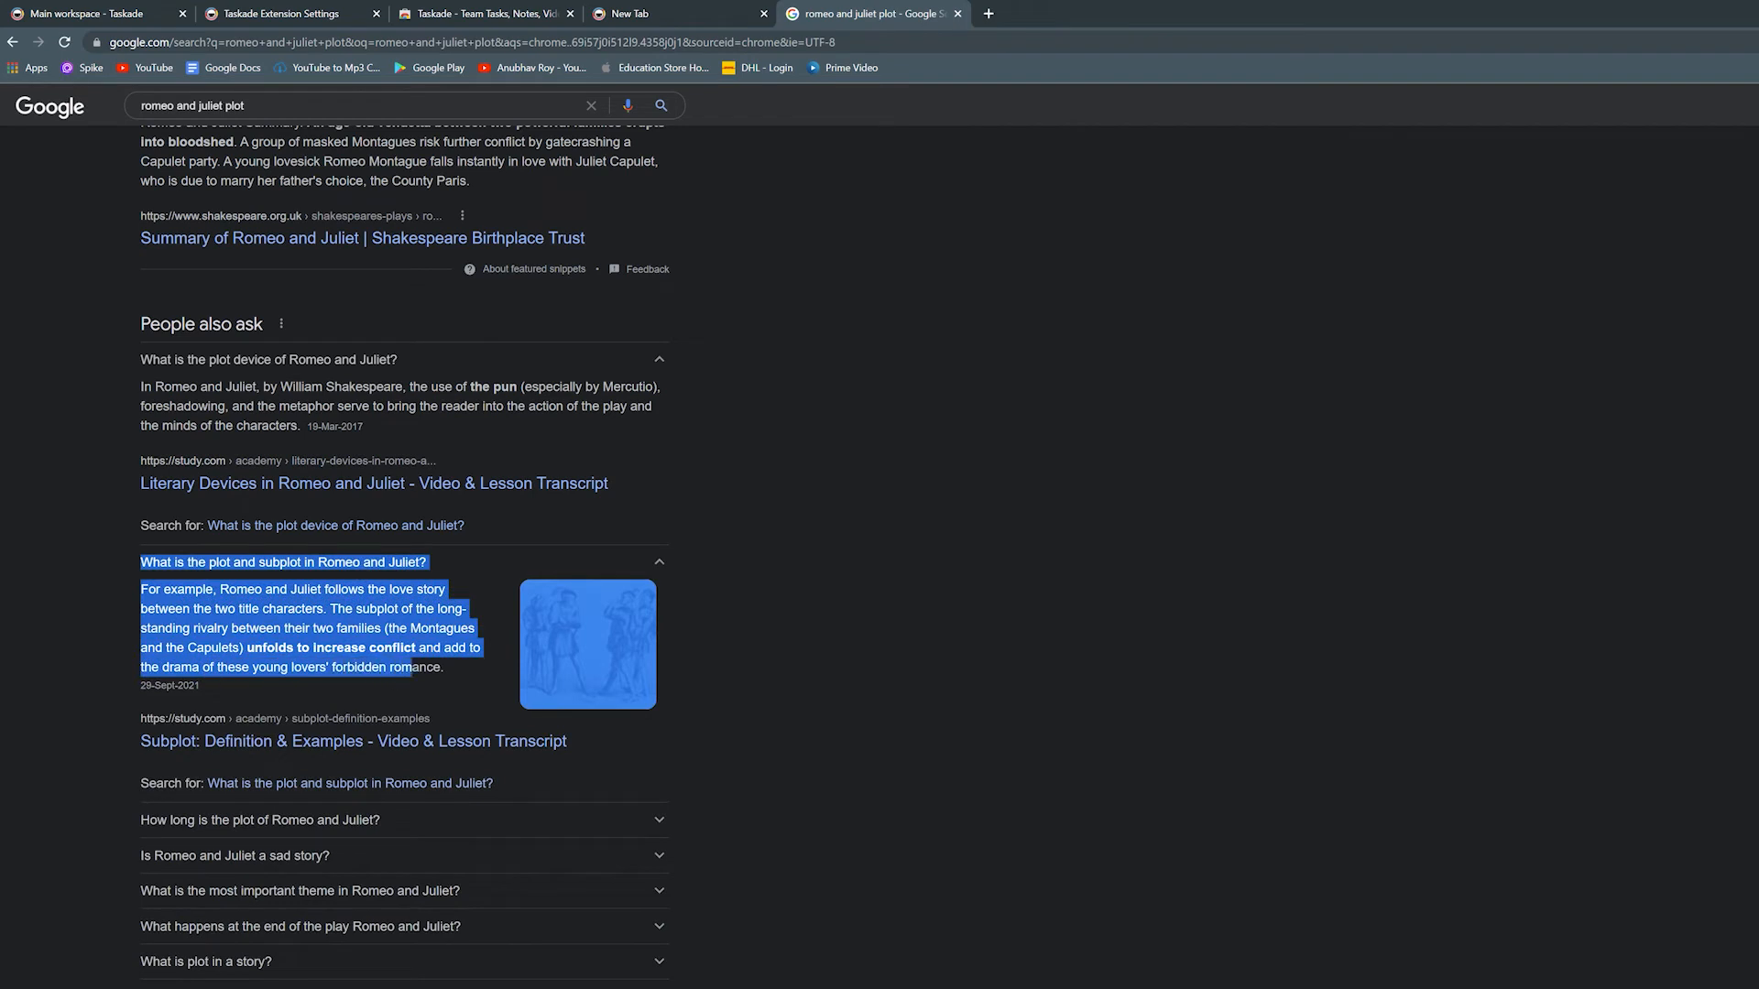
scroll(down, 3)
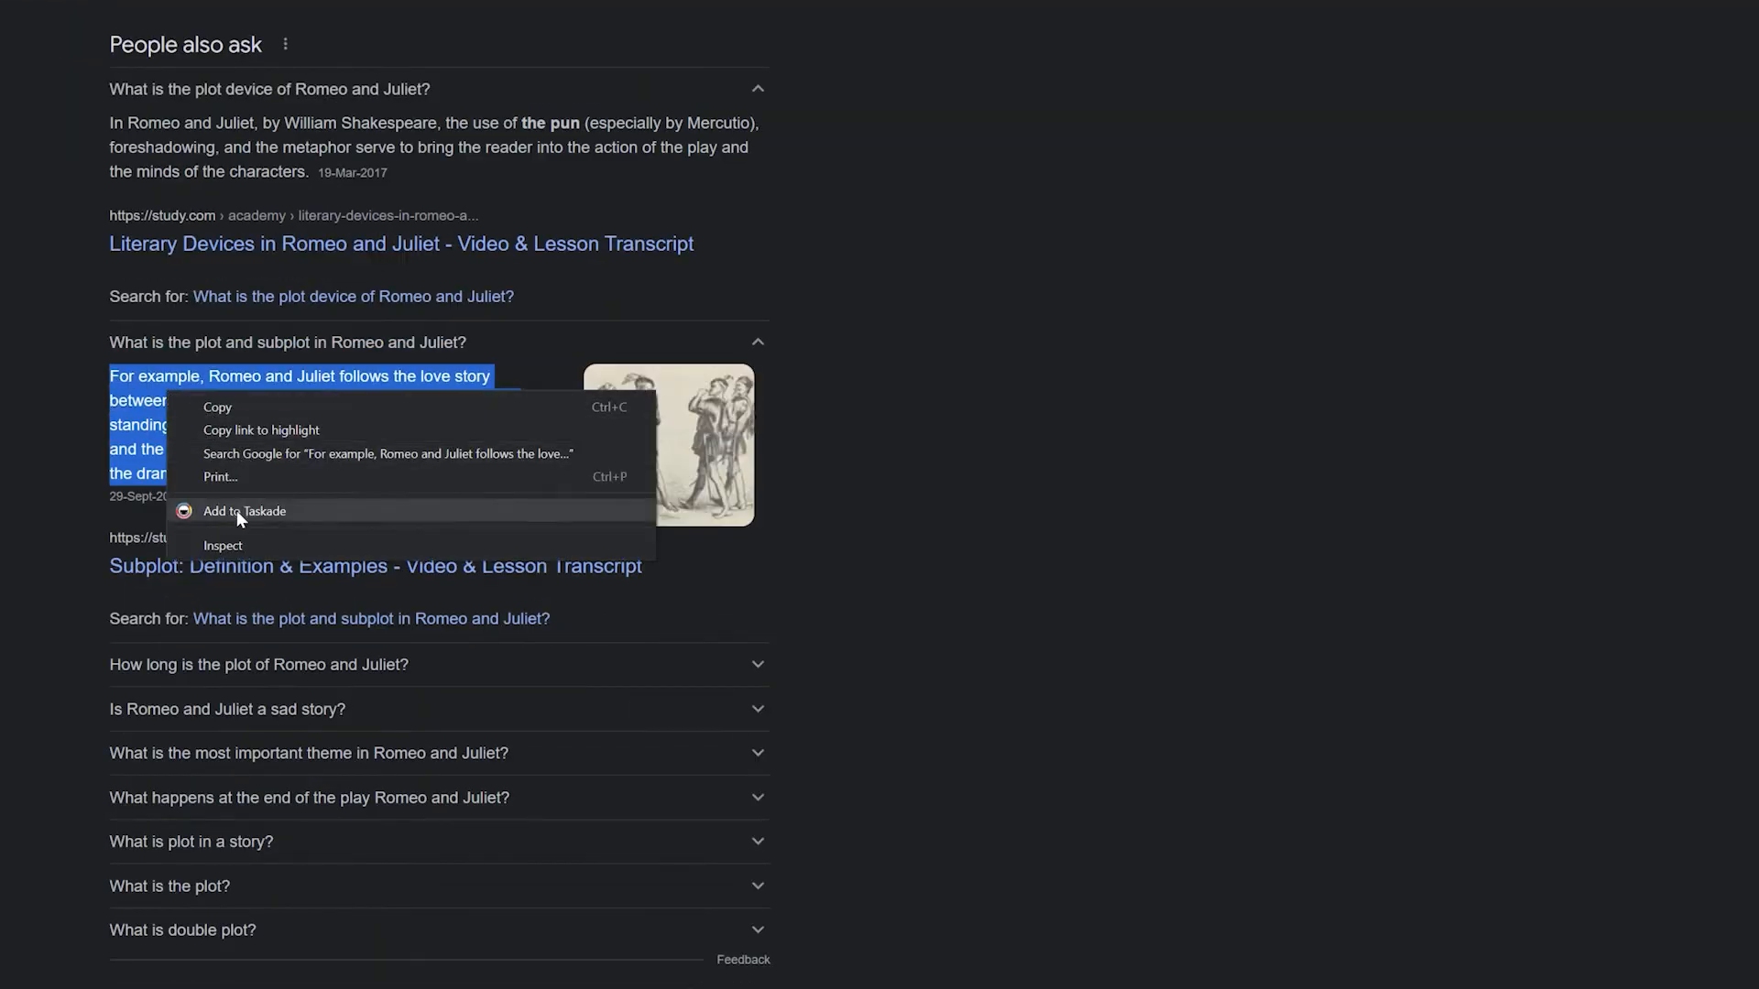
- Add the selected plot text to the Books To Read project via Add to Taskade
click(243, 511)
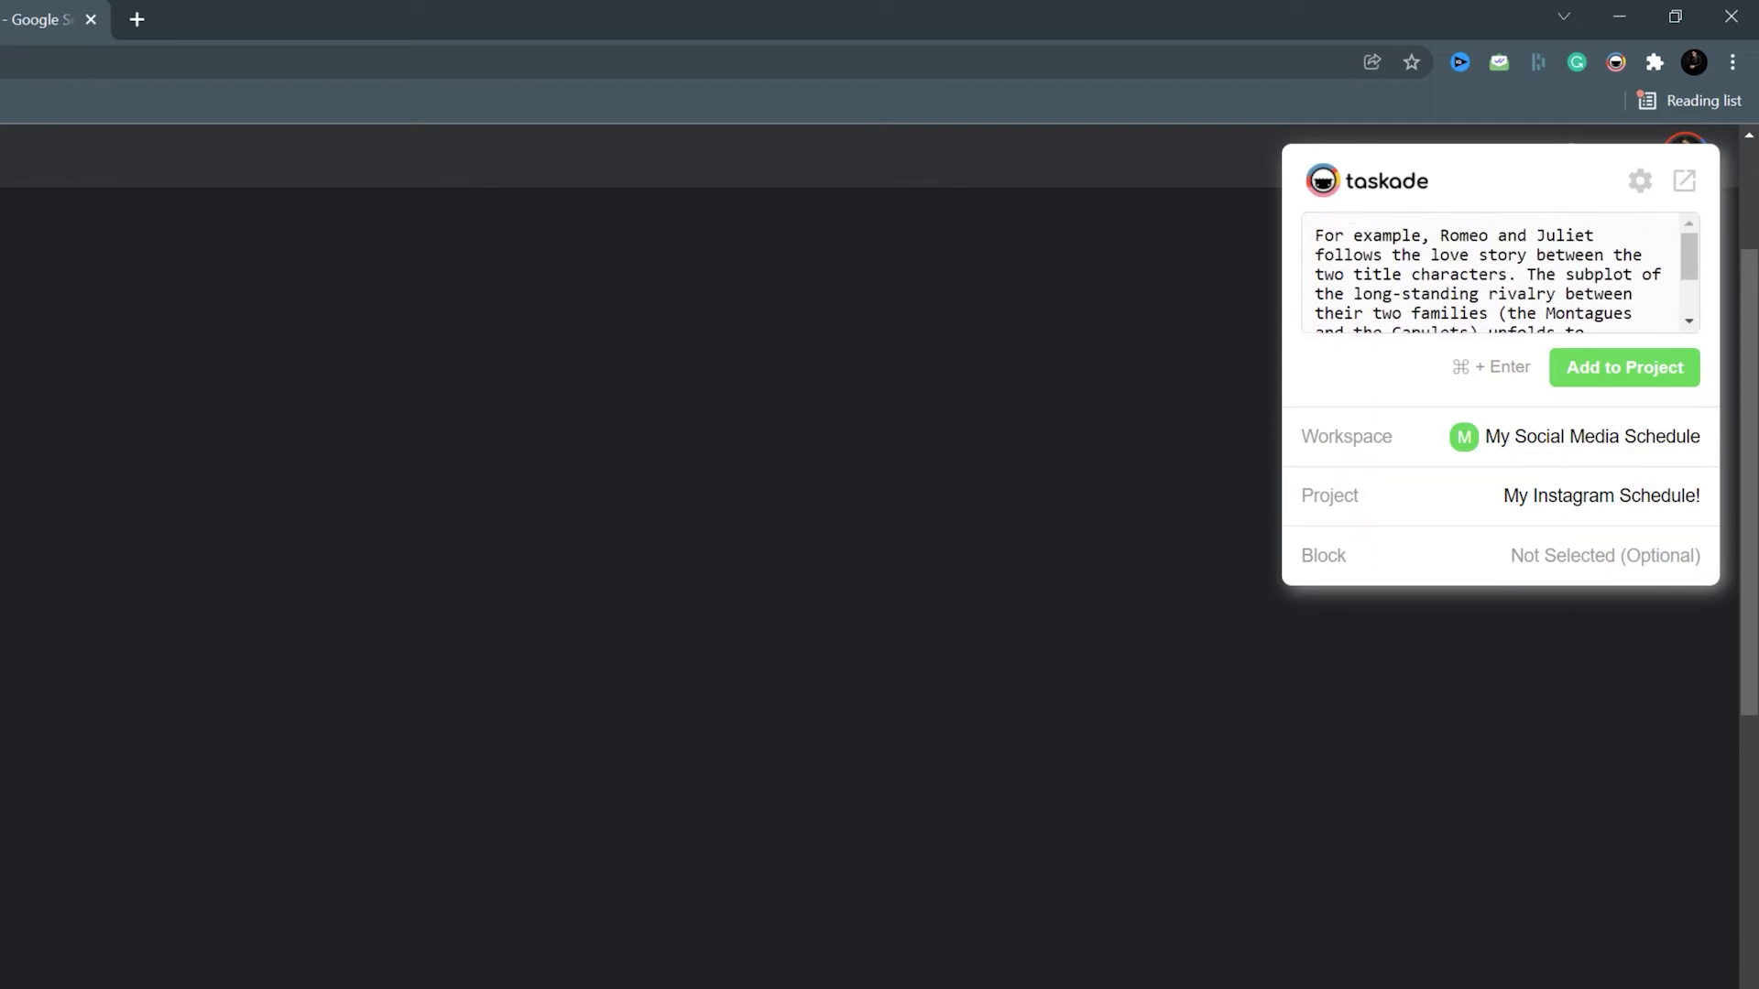
click(1572, 436)
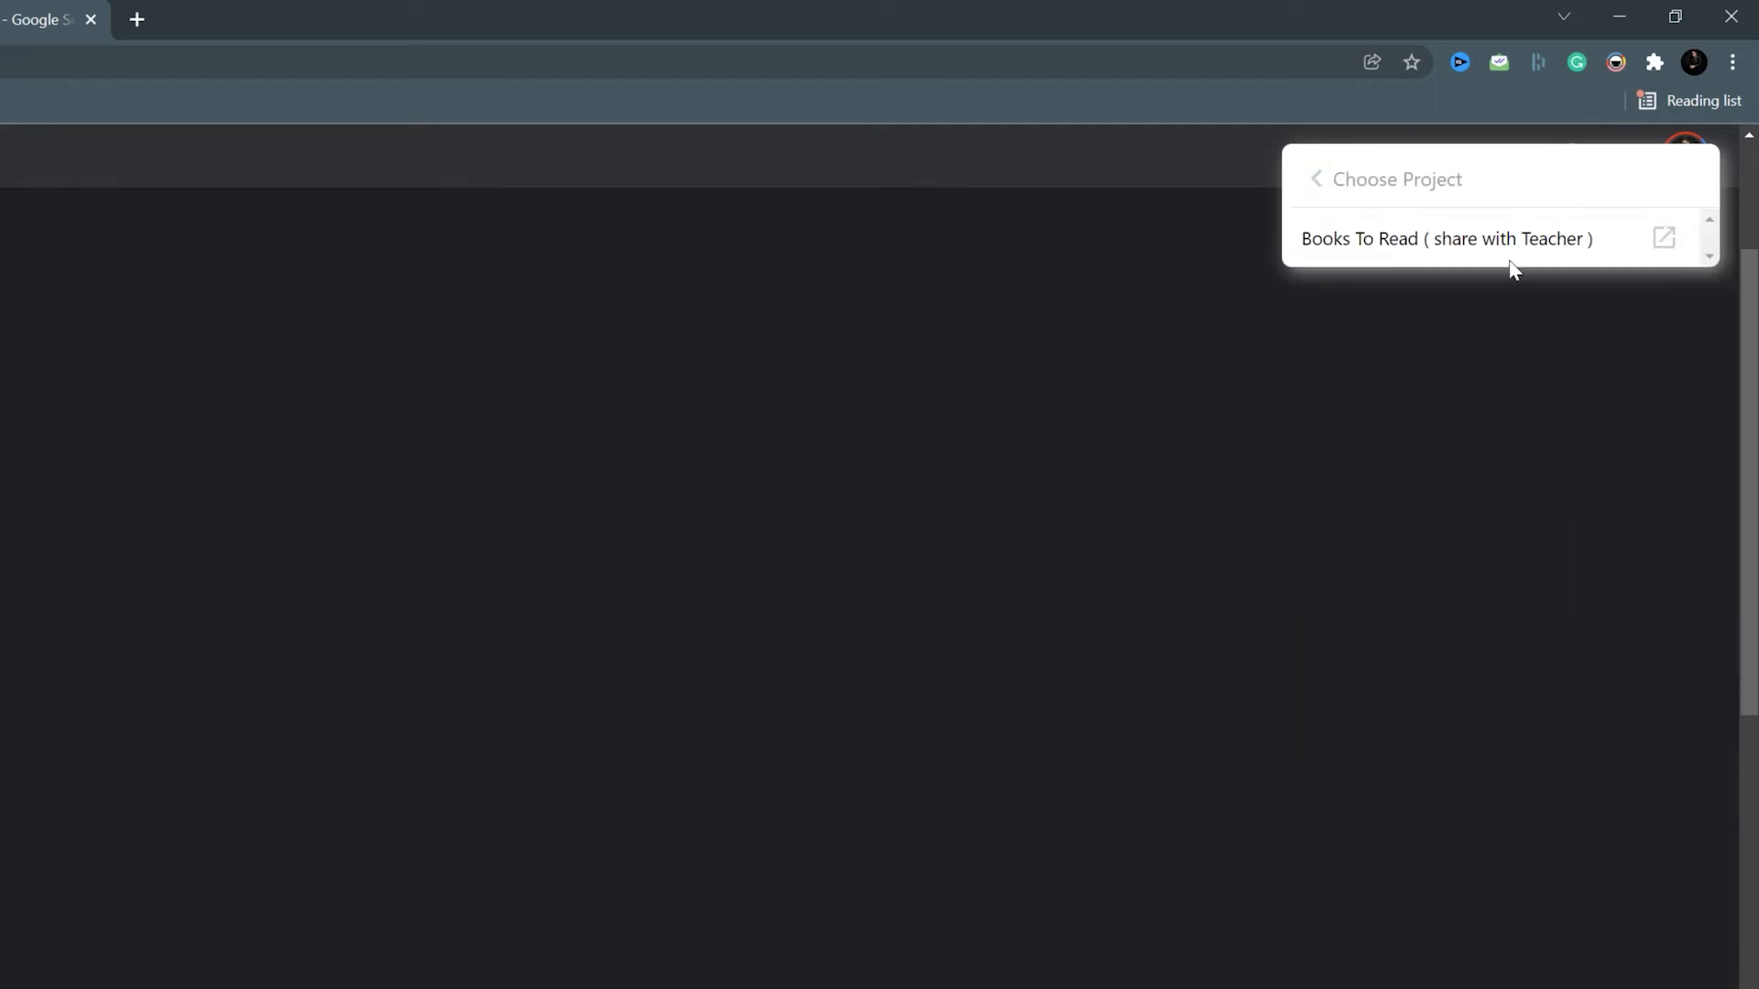
click(1444, 238)
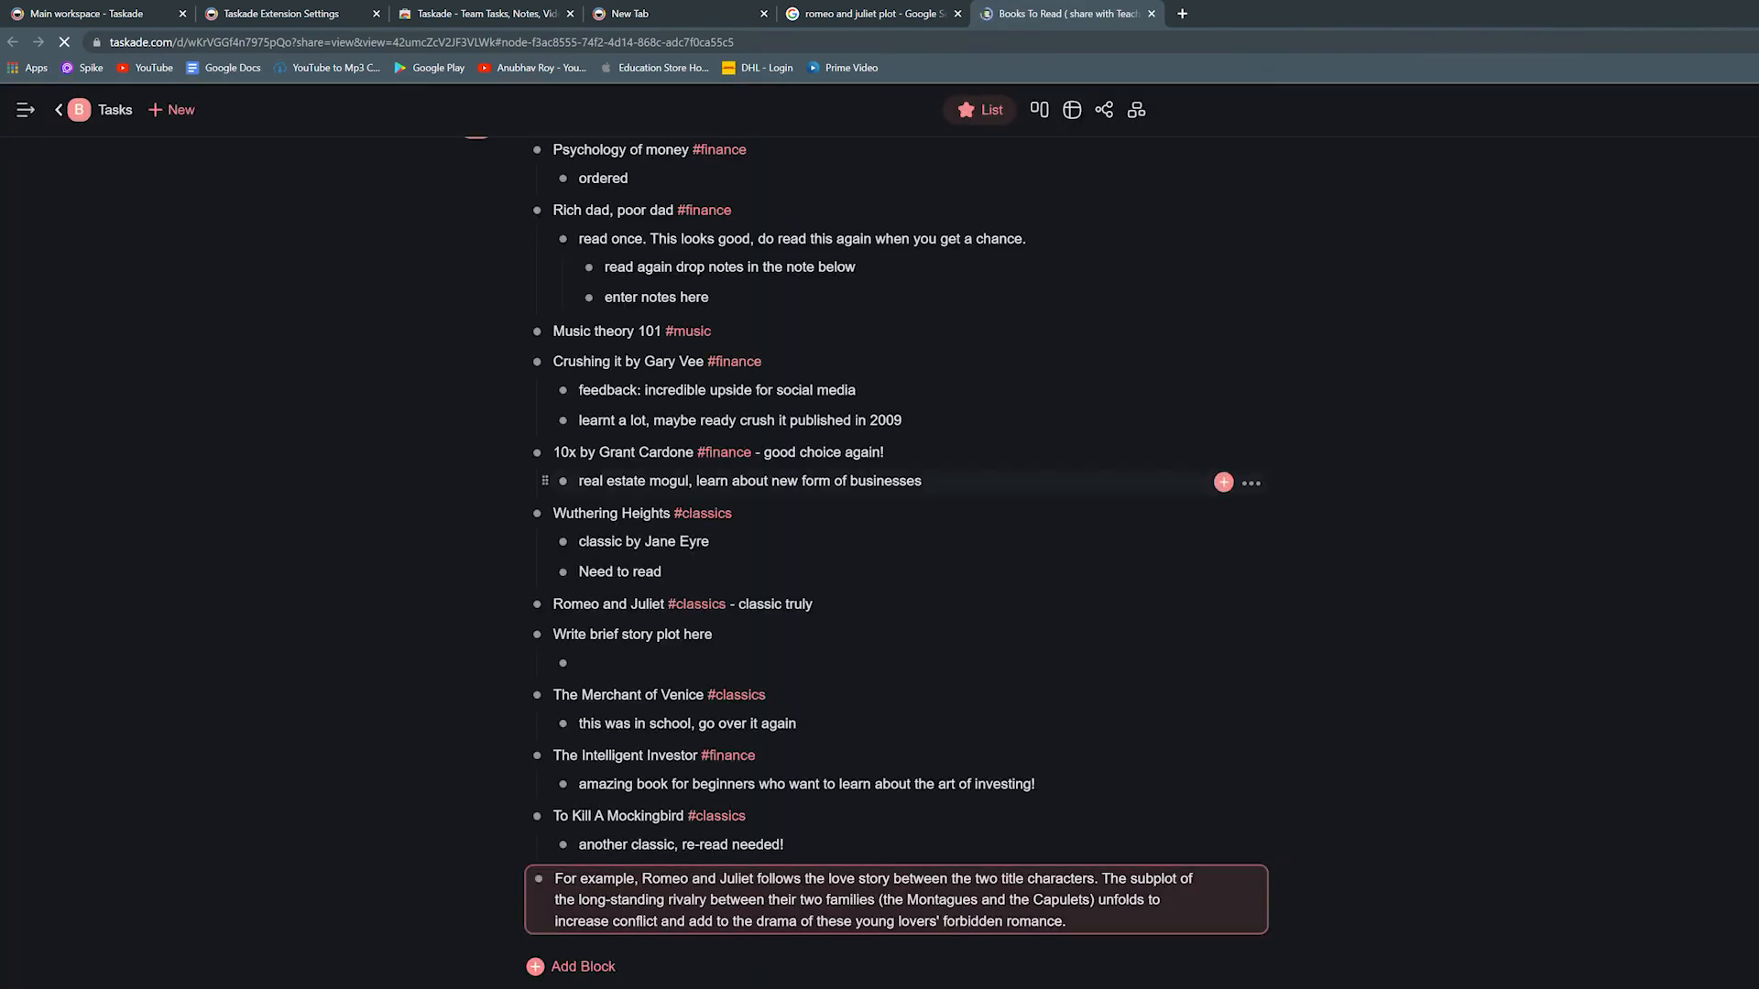
- Set new tabs to start a New Project in the extension settings
click(284, 14)
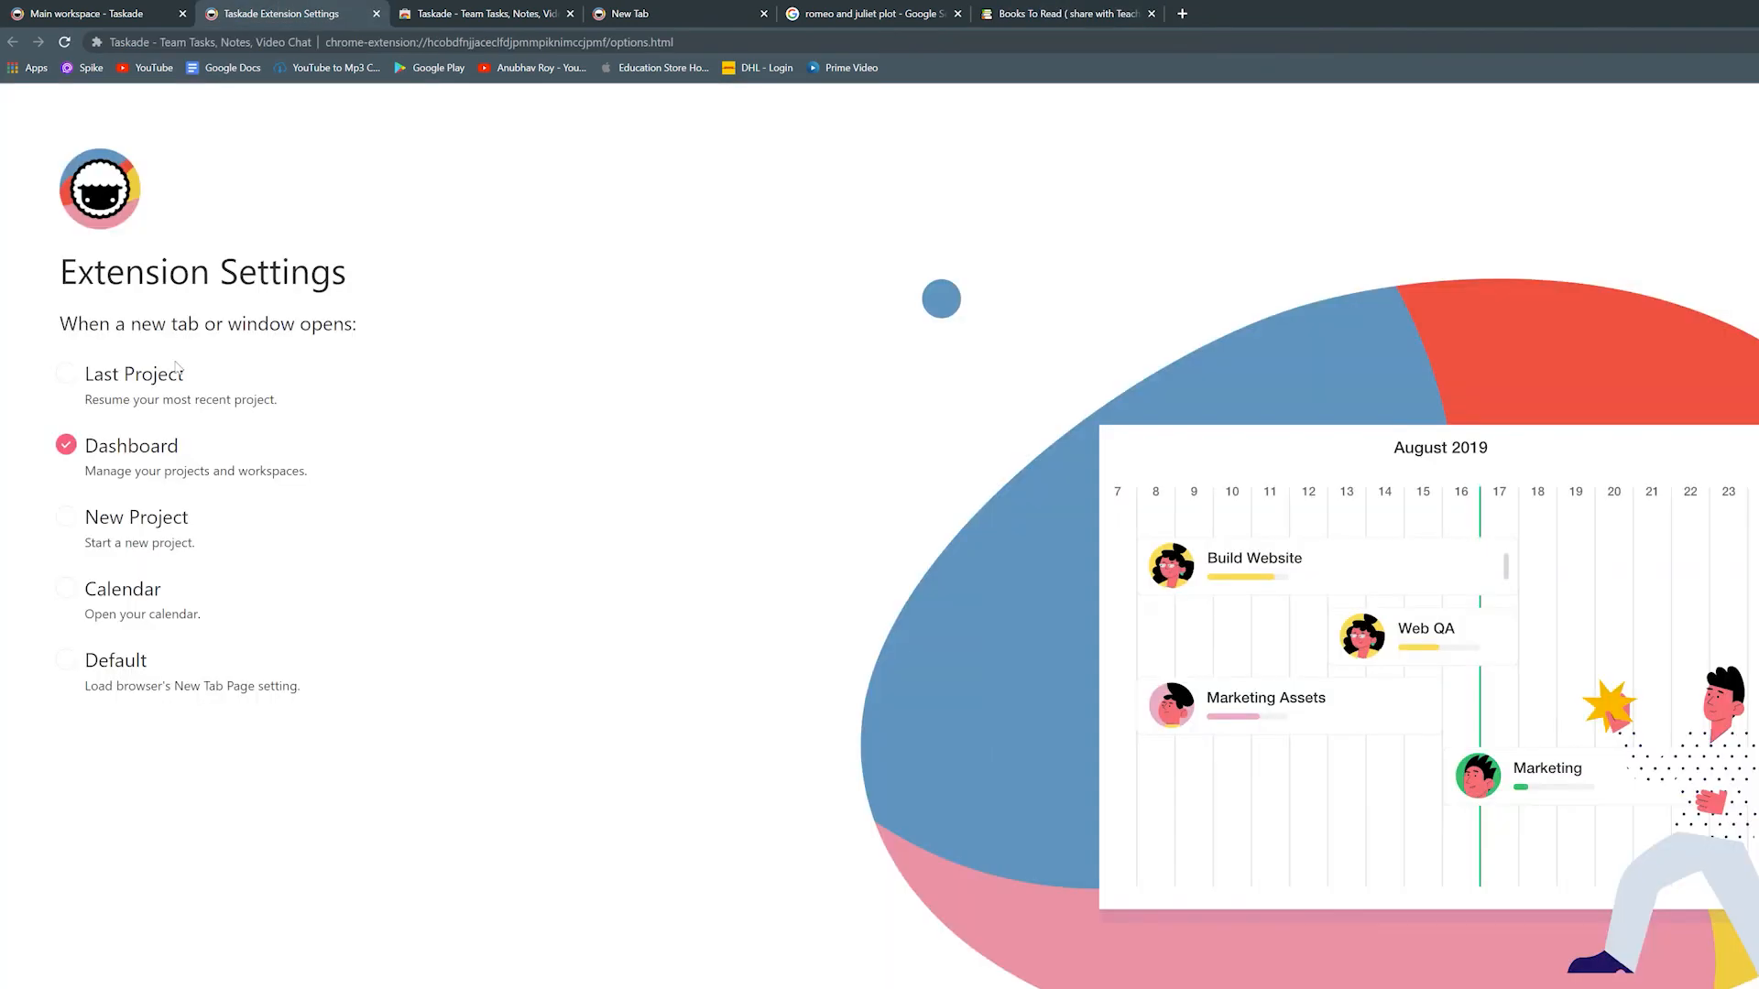
click(66, 517)
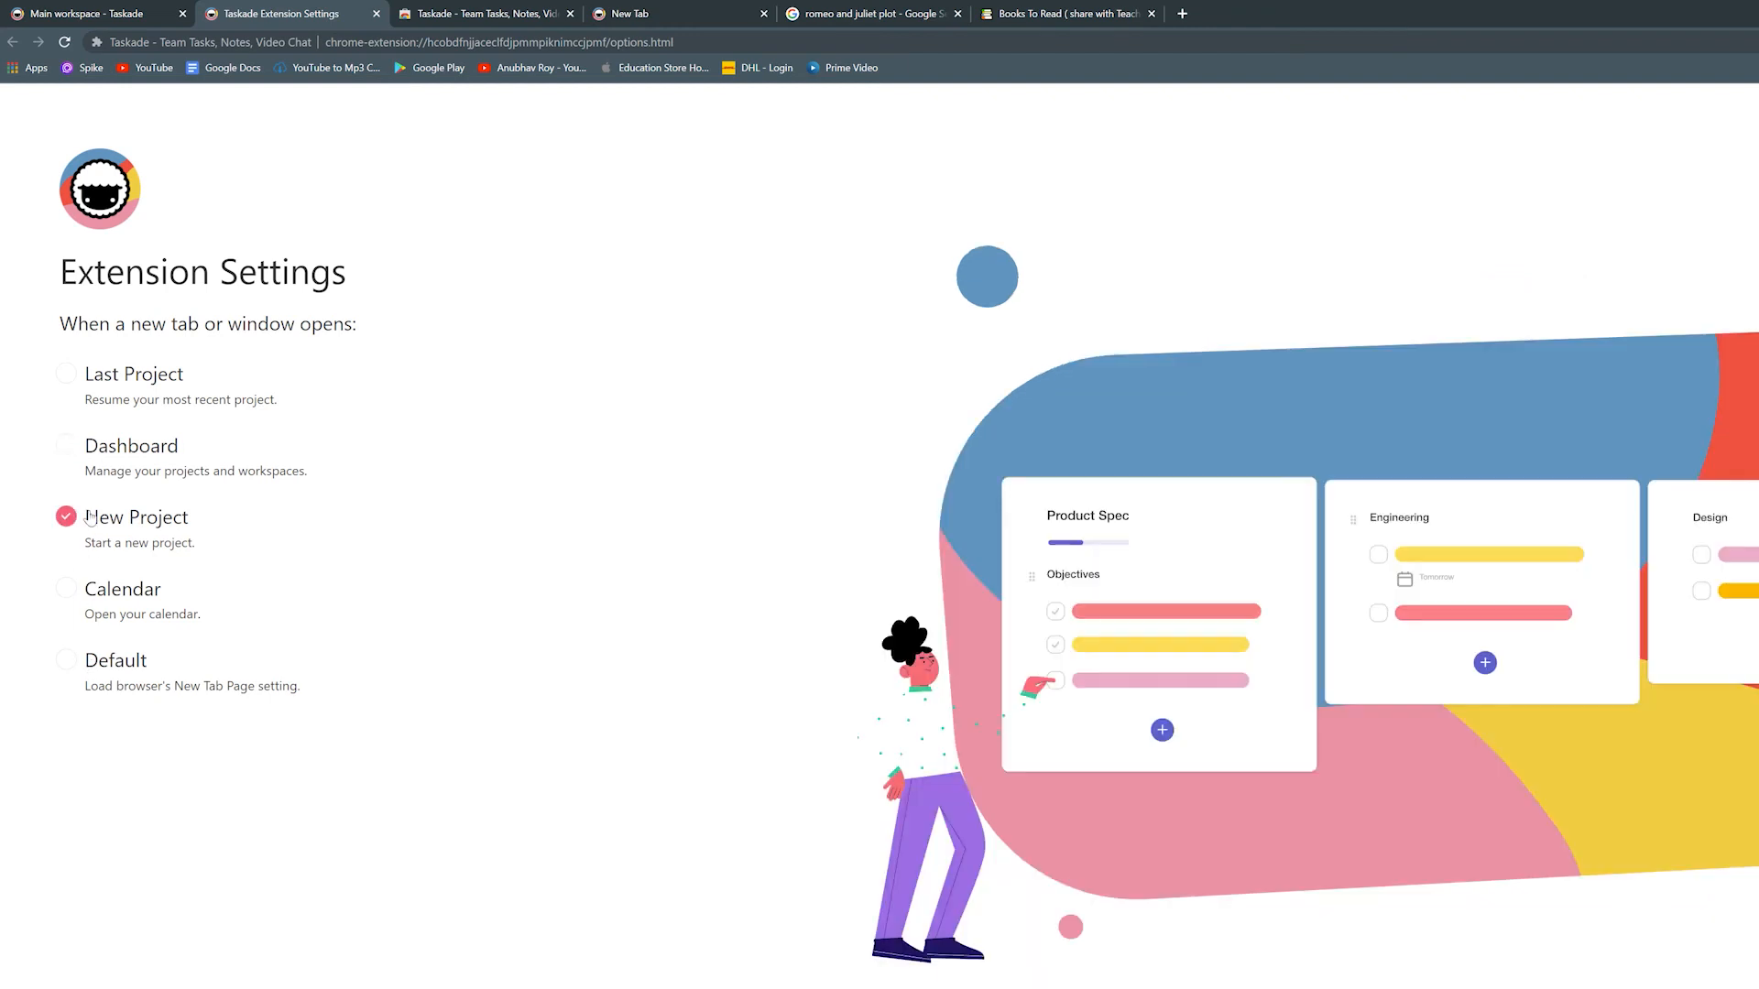